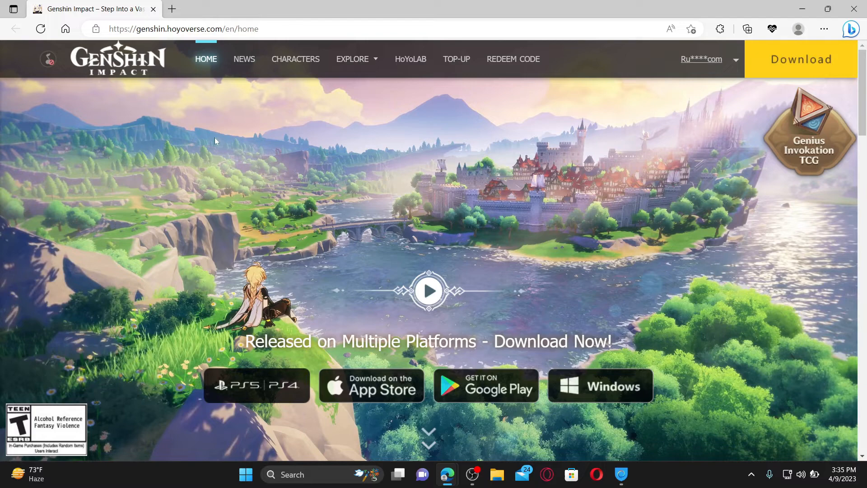
Open the account dropdown from the account name in the top navigation bar.
{"action": "left_click", "coordinate": [710, 59]}
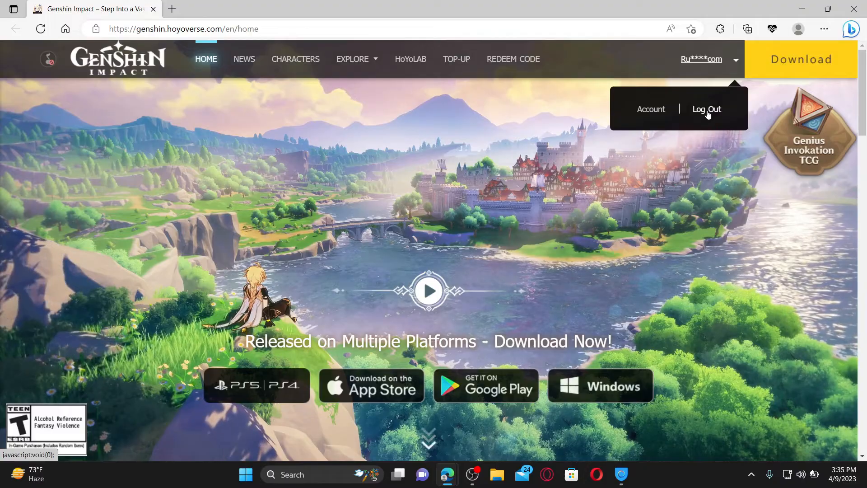
Choose Log Out from the account dropdown to sign out of the Genshin Impact account.
{"action": "left_click", "coordinate": [707, 109]}
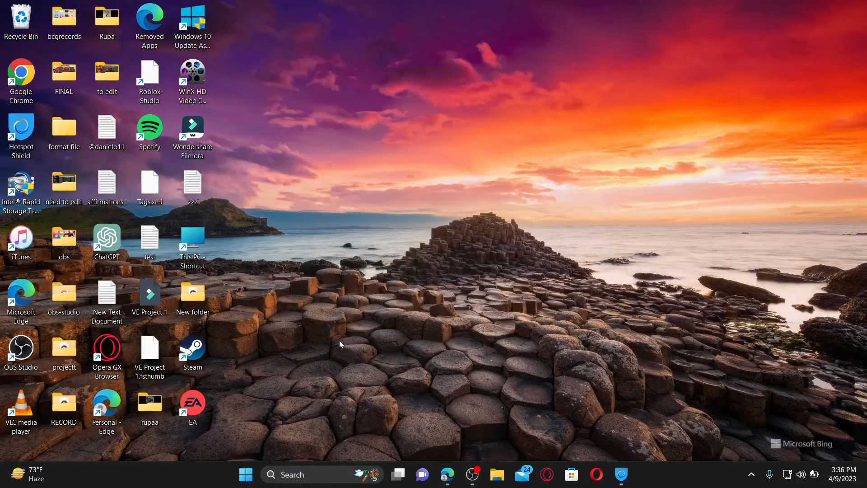
{"action": "mouse_move", "coordinate": [645, 241]}
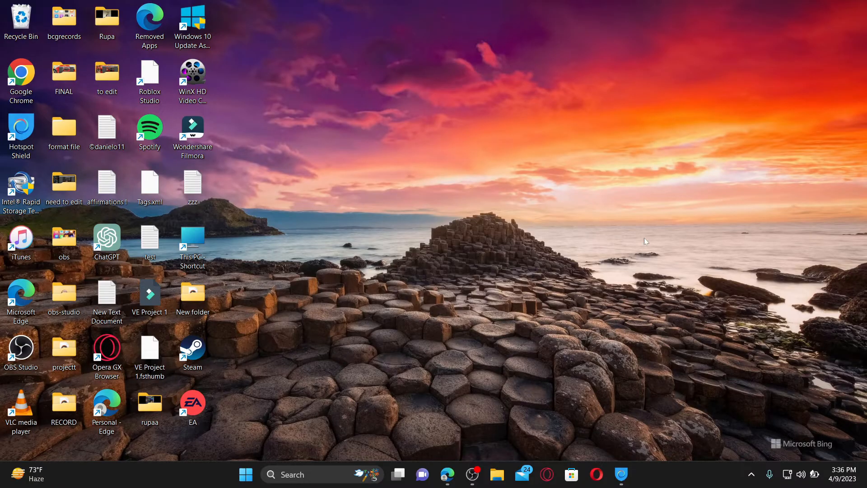